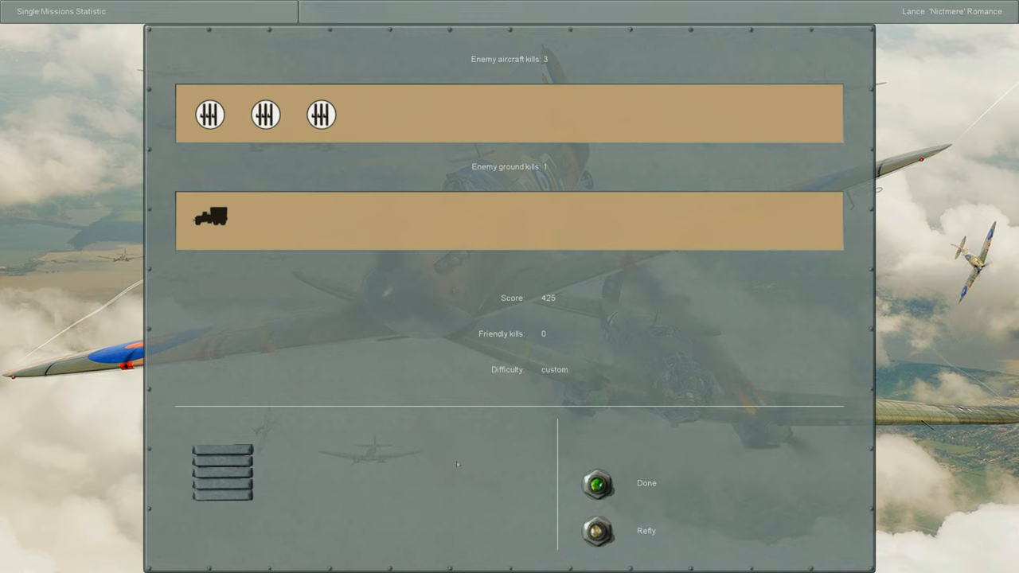
pyautogui.moveTo(452, 464)
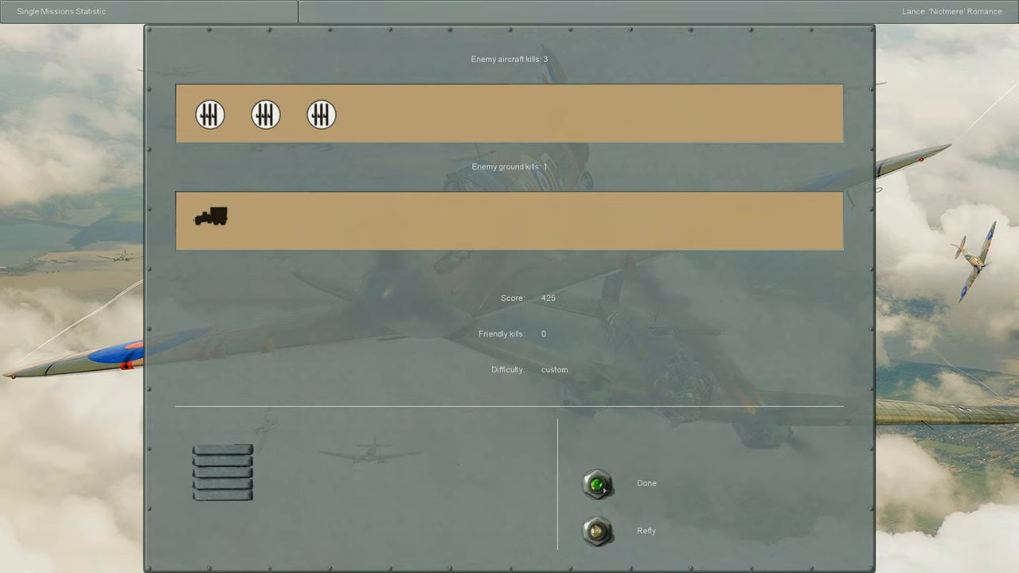
pyautogui.moveTo(603, 491)
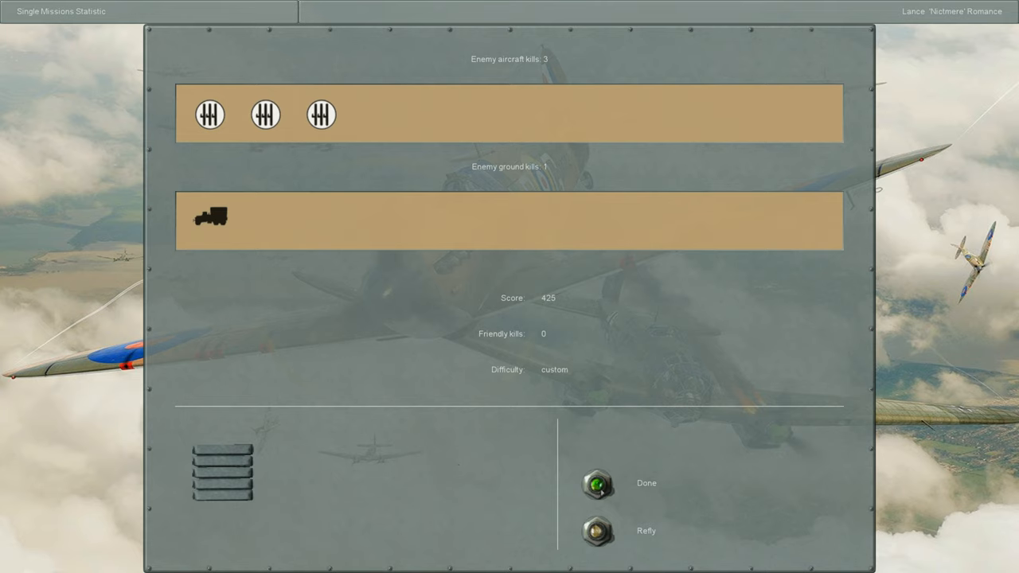
# Leave the statistics screen (3 air kills, 1 ground kill, score 425) for the Single Missions list
pyautogui.click(598, 483)
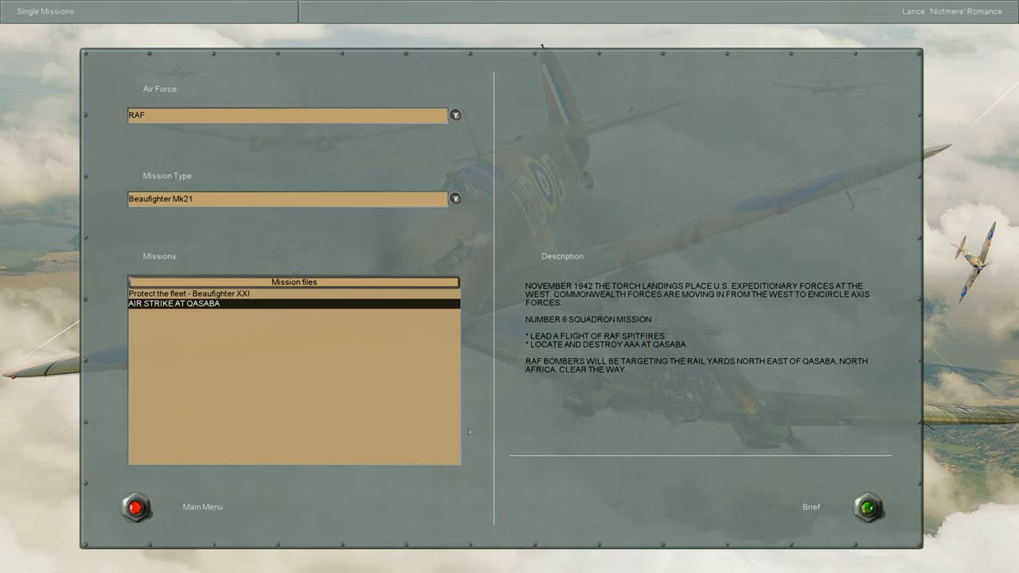